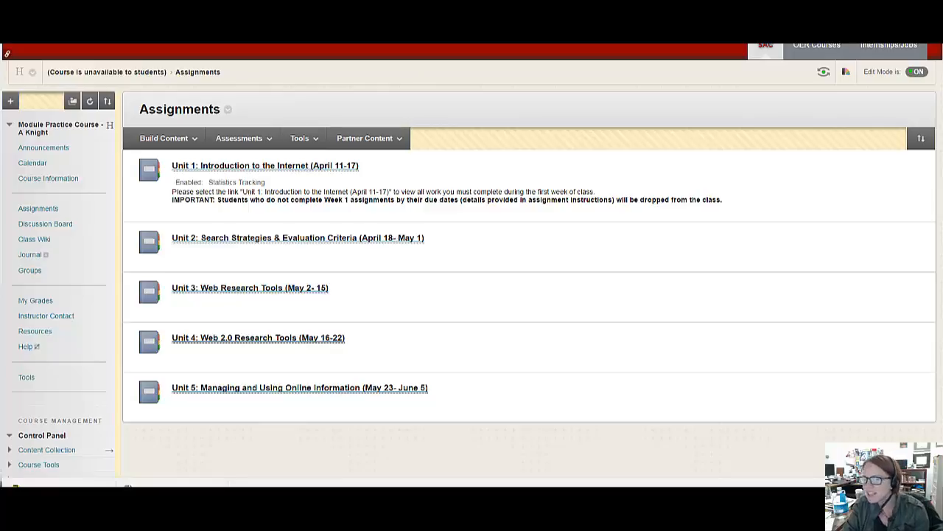
{"action": "mouse_move", "coordinate": [124, 63]}
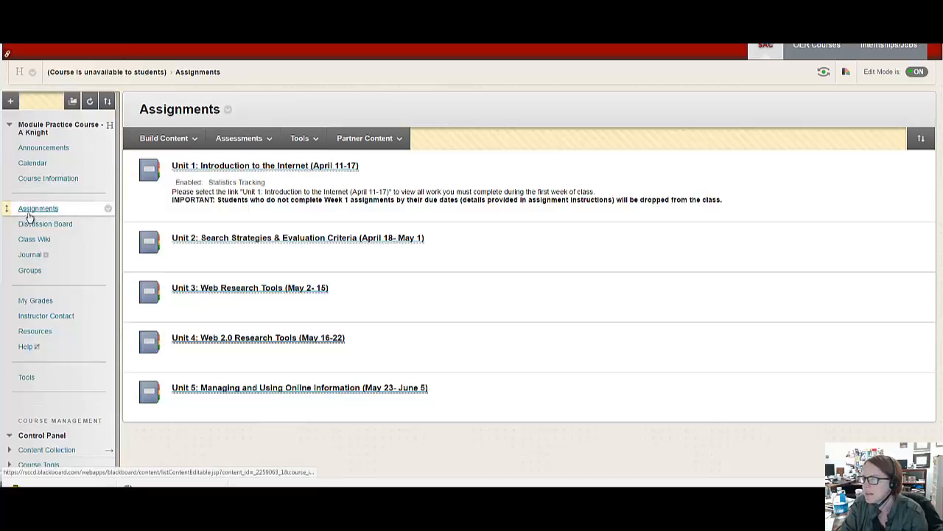
{"action": "mouse_move", "coordinate": [39, 208]}
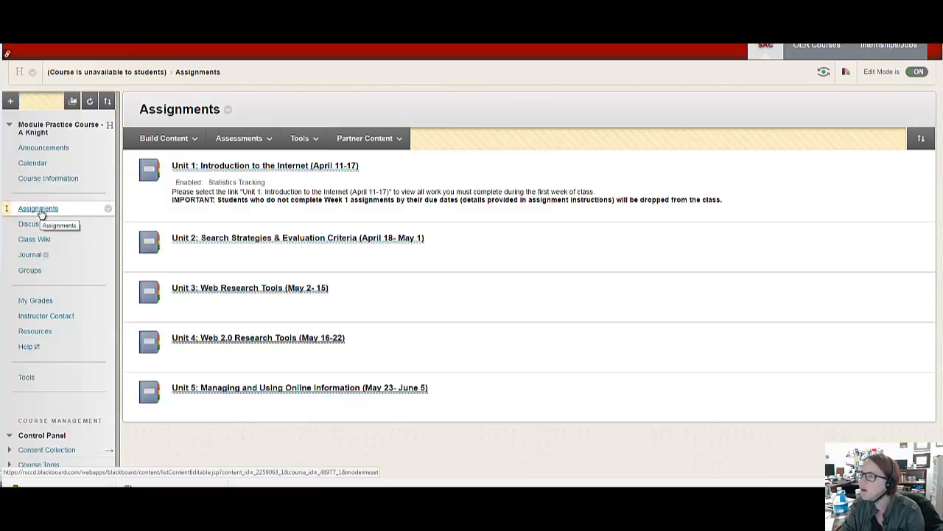
Step: Expand the Build Content menu on the Assignments page to list addable content types
{"action": "left_click", "coordinate": [164, 138]}
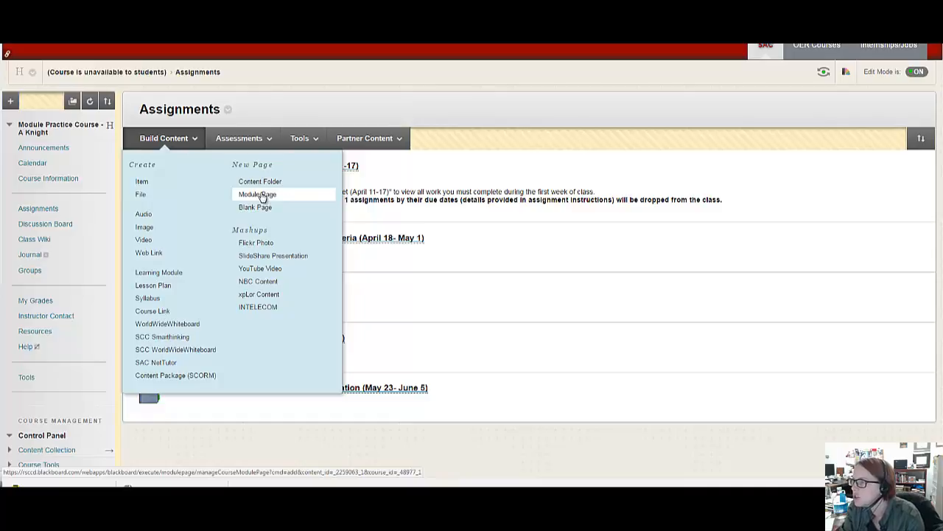
{"action": "left_click", "coordinate": [257, 195]}
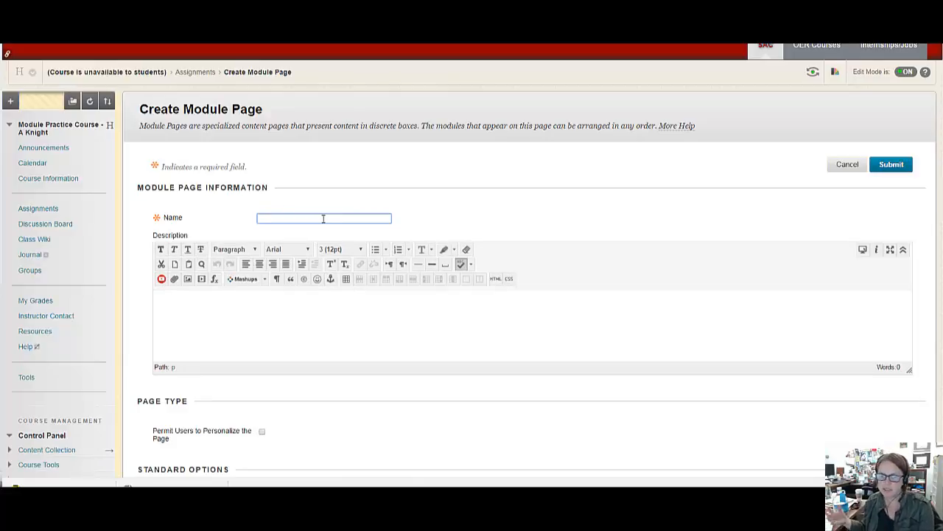
{"action": "mouse_move", "coordinate": [272, 341]}
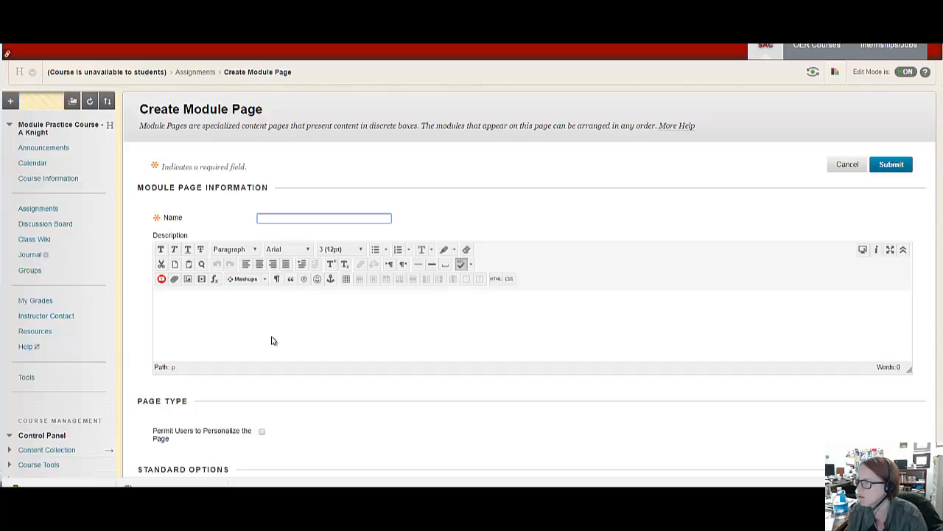
{"action": "left_click", "coordinate": [295, 325]}
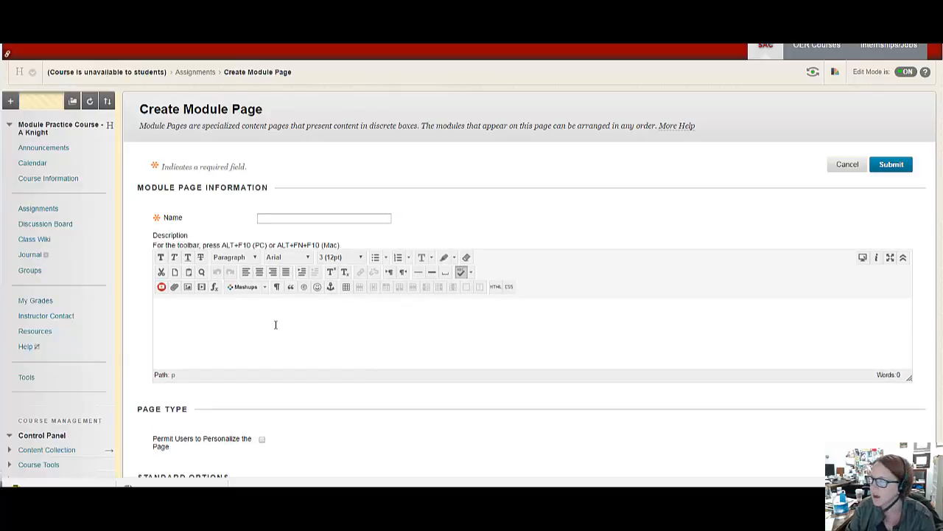
{"action": "scroll", "scroll_direction": "down", "scroll_amount": 3}
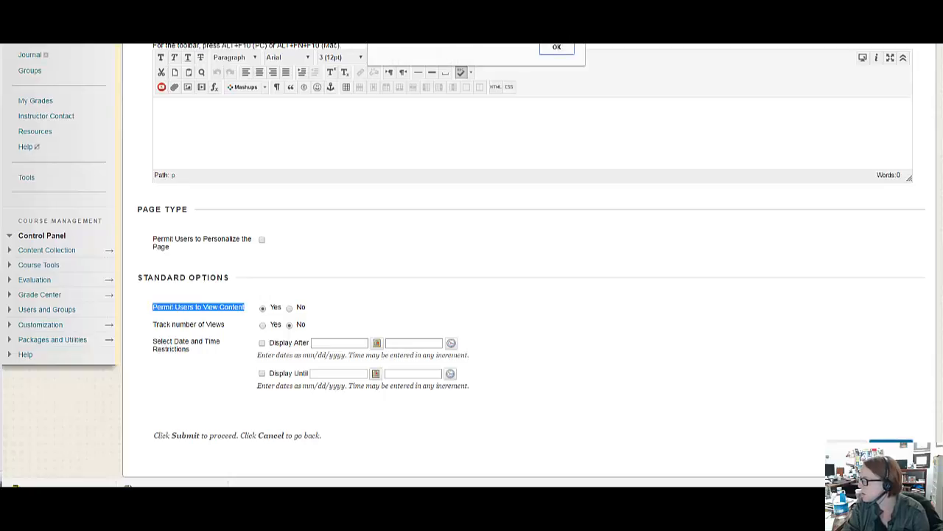
{"action": "mouse_move", "coordinate": [486, 151]}
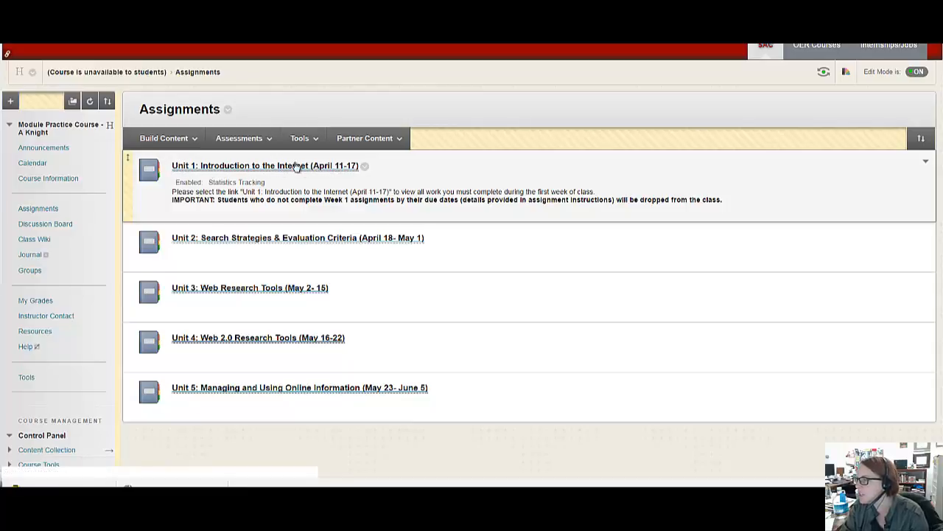
Step: Enter the Unit 1 folder and review its Build Content and Assessments menus
{"action": "left_click", "coordinate": [265, 165]}
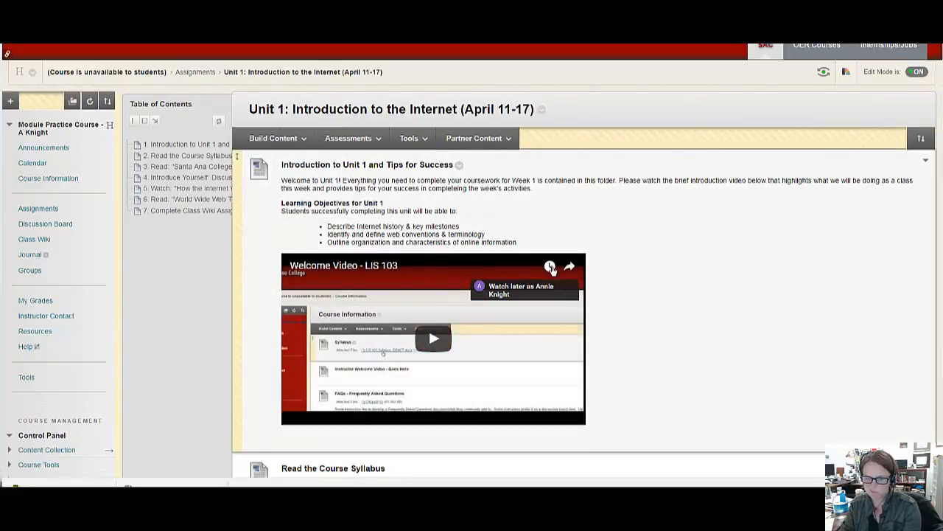
{"action": "left_click", "coordinate": [274, 138]}
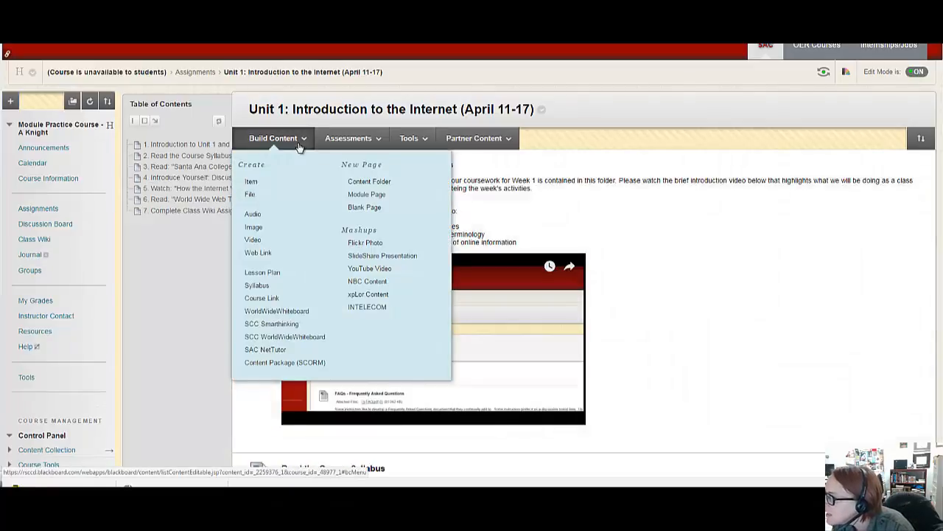
{"action": "left_click", "coordinate": [353, 139]}
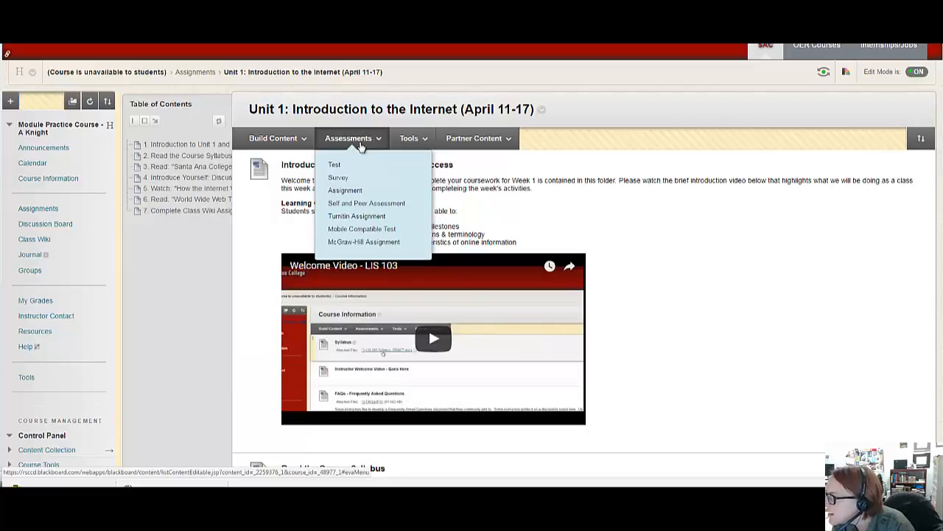
Step: Browse the Tools menu, then revisit the Assessments and Tools options
{"action": "left_click", "coordinate": [410, 139]}
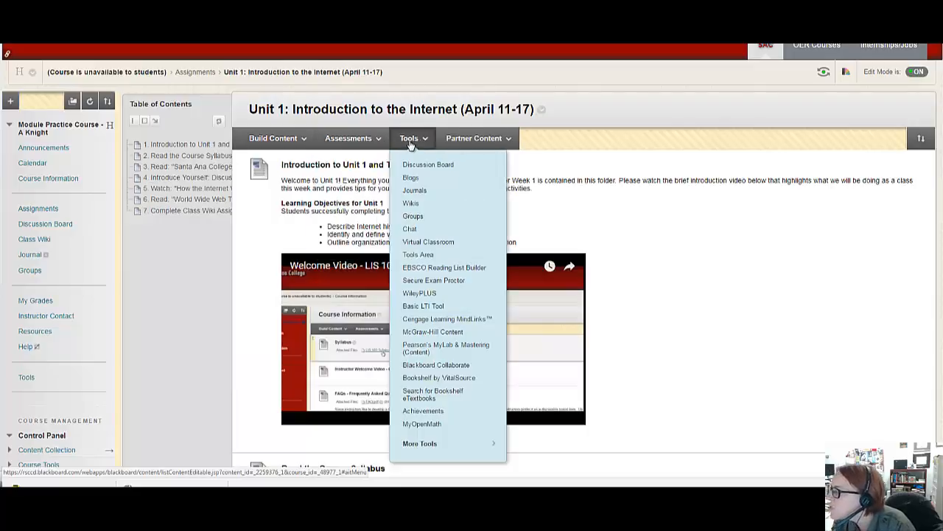
{"action": "mouse_move", "coordinate": [428, 165]}
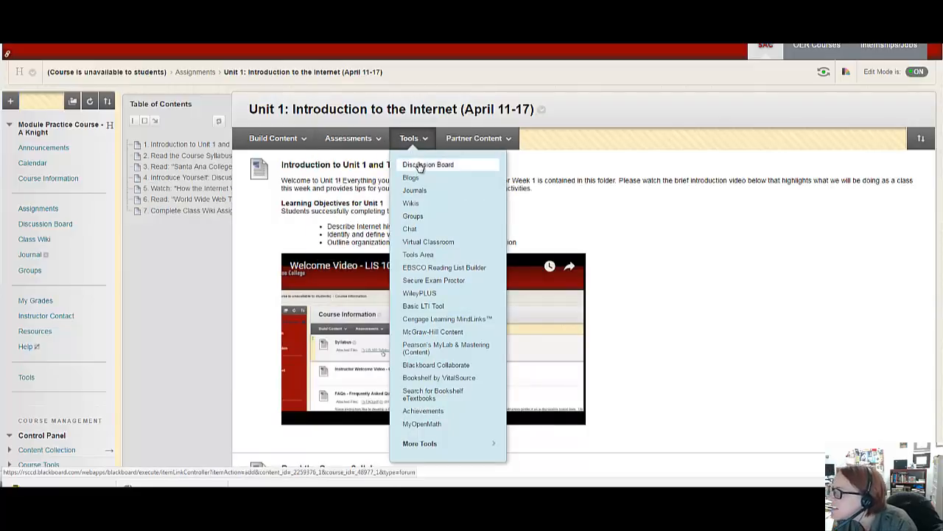
{"action": "left_click", "coordinate": [348, 138]}
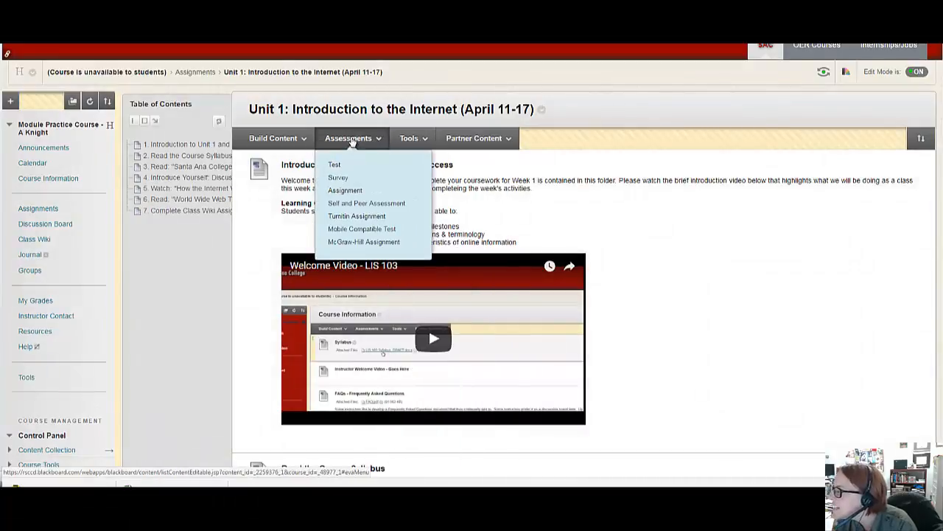
{"action": "left_click", "coordinate": [412, 139]}
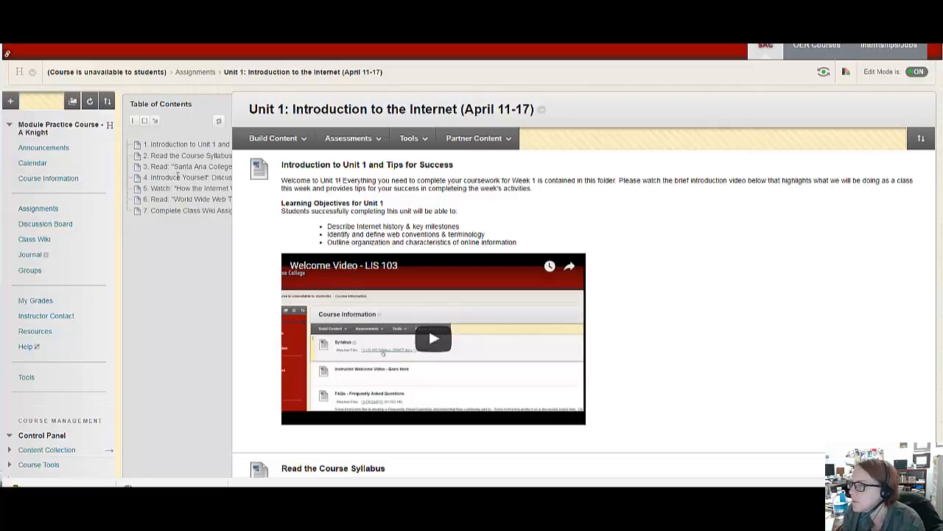
{"action": "mouse_move", "coordinate": [156, 140]}
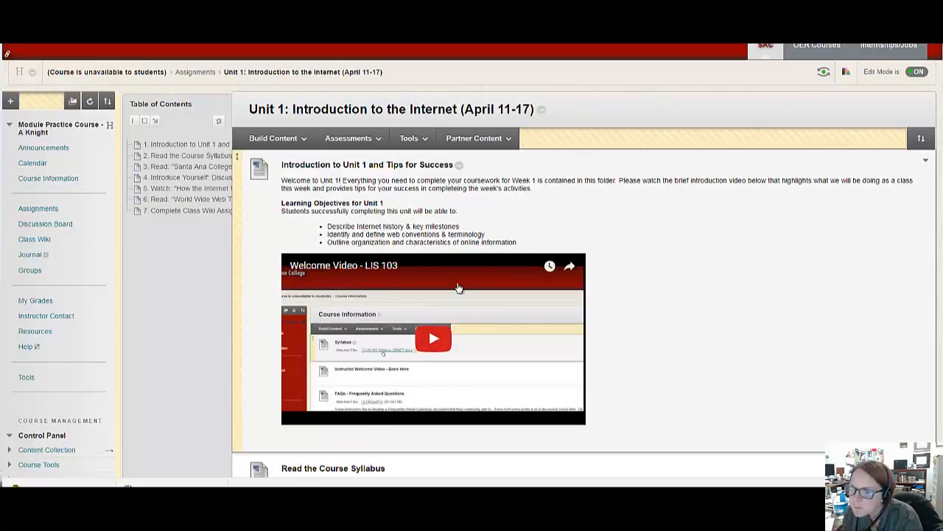
{"action": "mouse_move", "coordinate": [463, 283]}
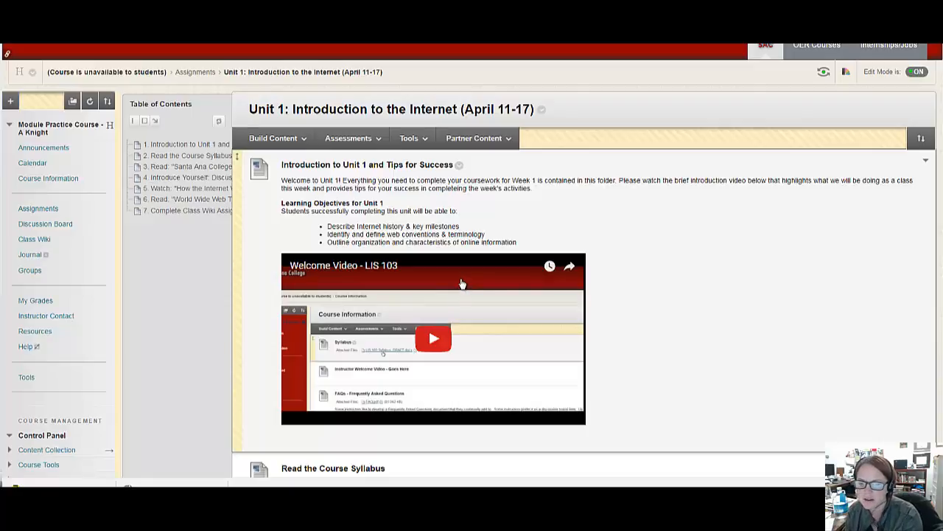
{"action": "mouse_move", "coordinate": [463, 279]}
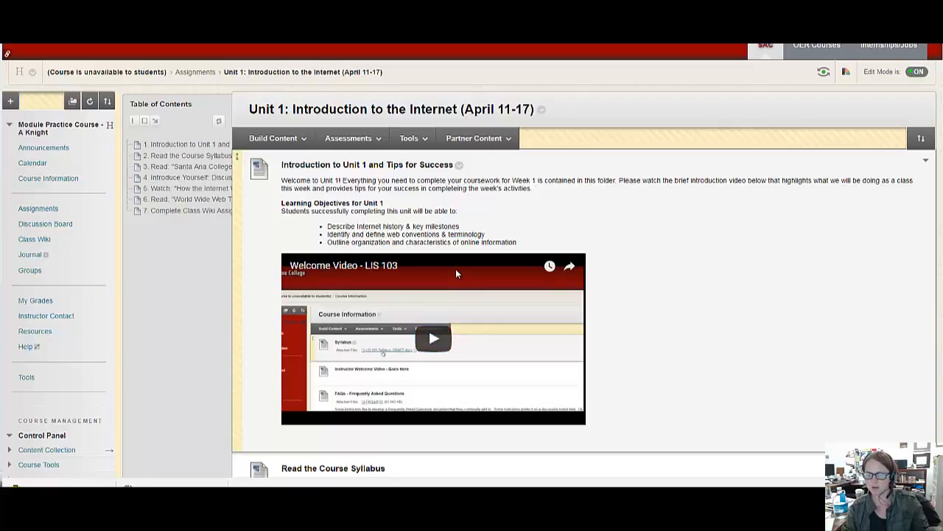
{"action": "mouse_move", "coordinate": [448, 275]}
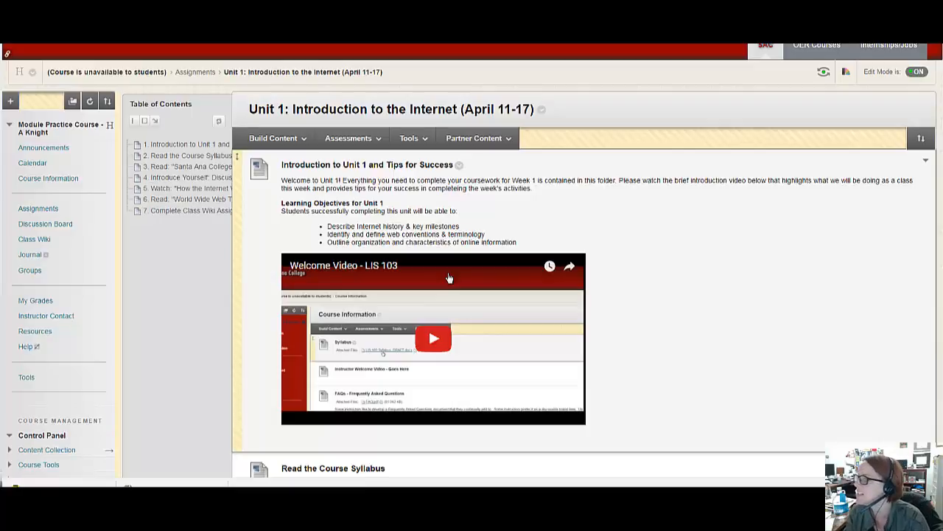
{"action": "mouse_move", "coordinate": [748, 209]}
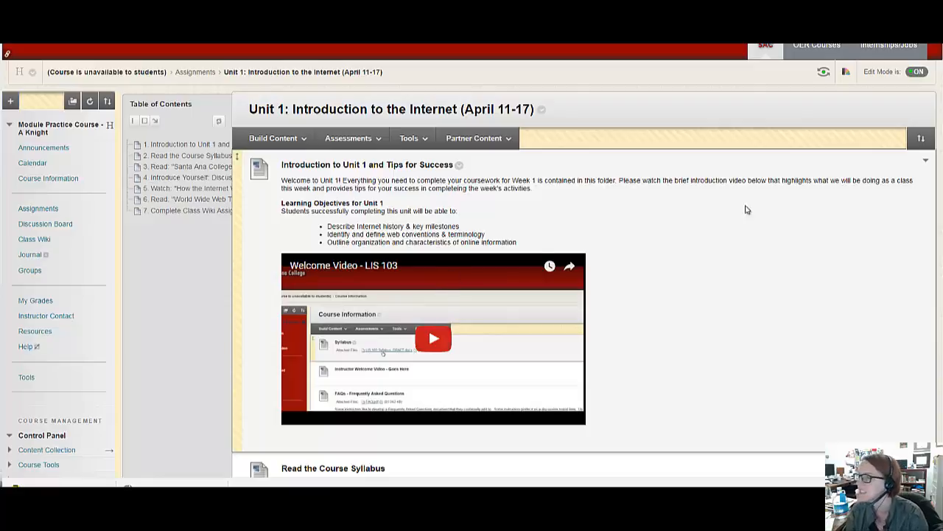